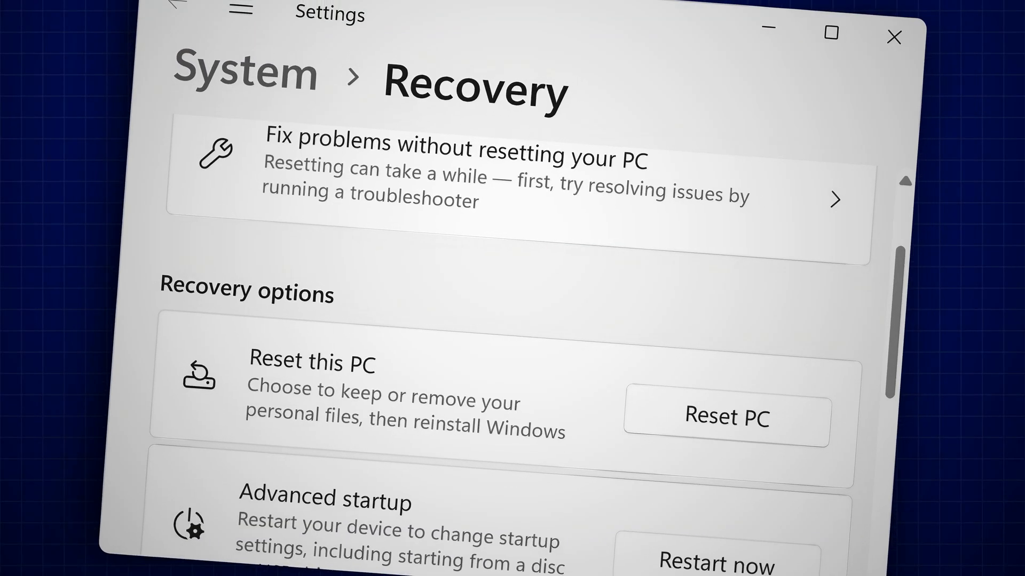
# Step: Start Reset this PC from the Recovery page, reaching the Keep my files / Remove everything choice
pyautogui.click(728, 418)
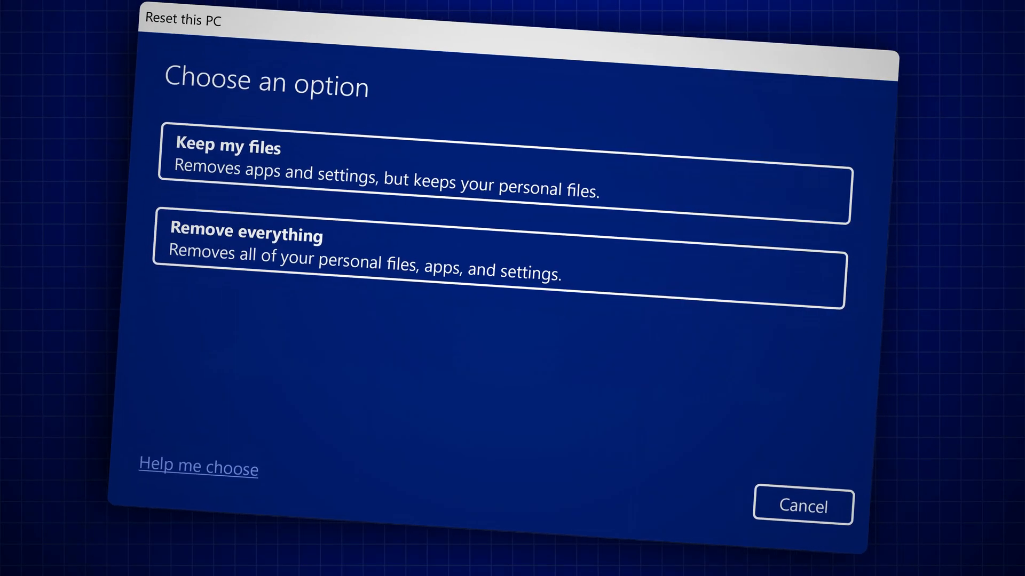